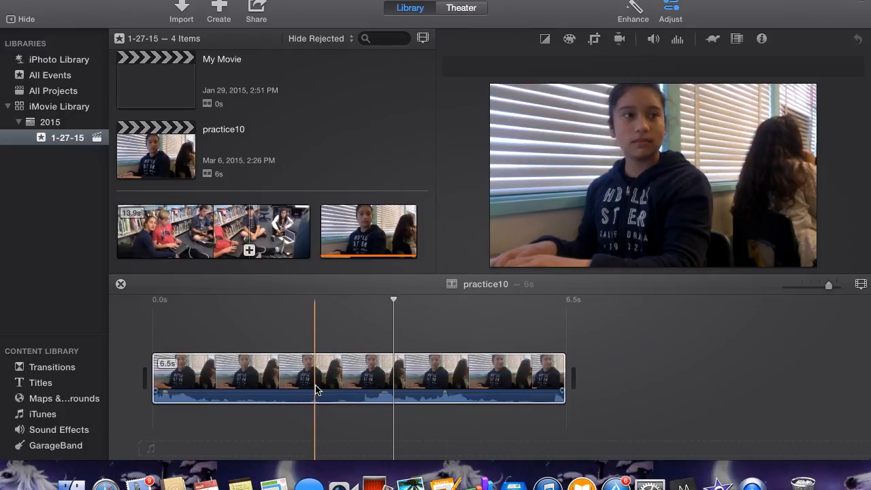
Step: Select the practice10 clip in the timeline for adjustment
click(316, 389)
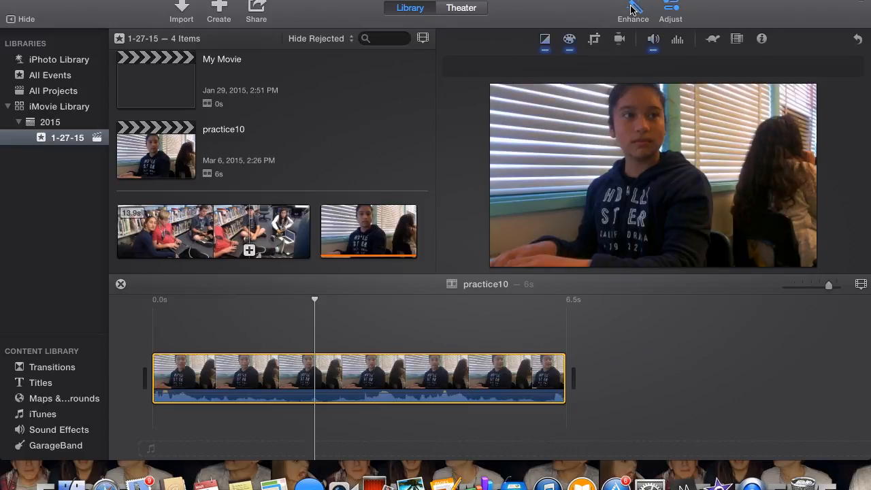
mouse_move(552, 48)
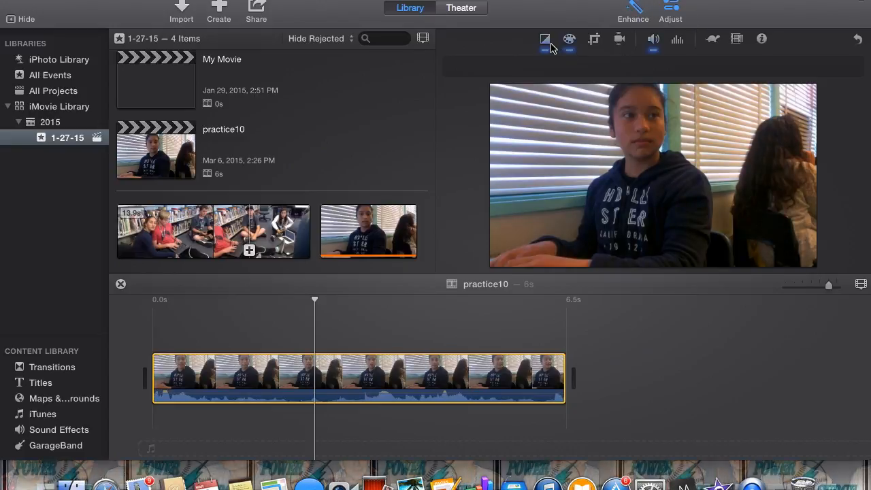
Step: Show the Color Balance options (Auto, Match Color, White Balance, Skin Tone Balance) for the clip
click(543, 38)
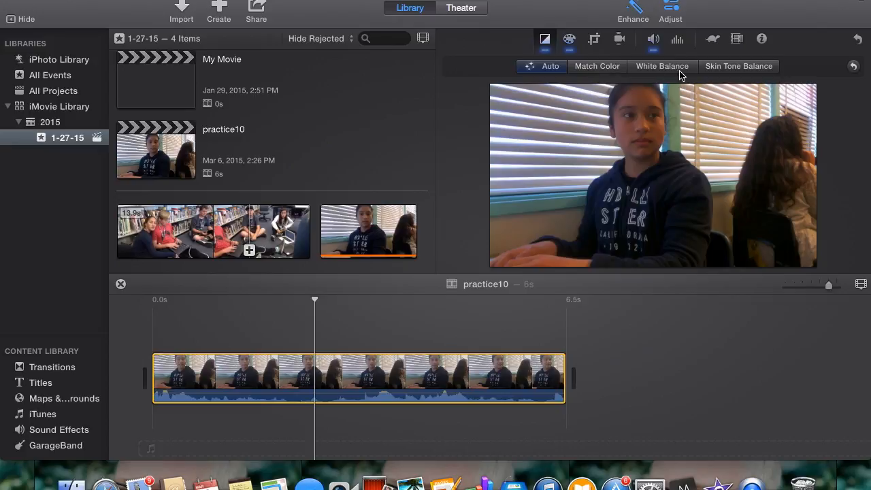
mouse_move(569, 38)
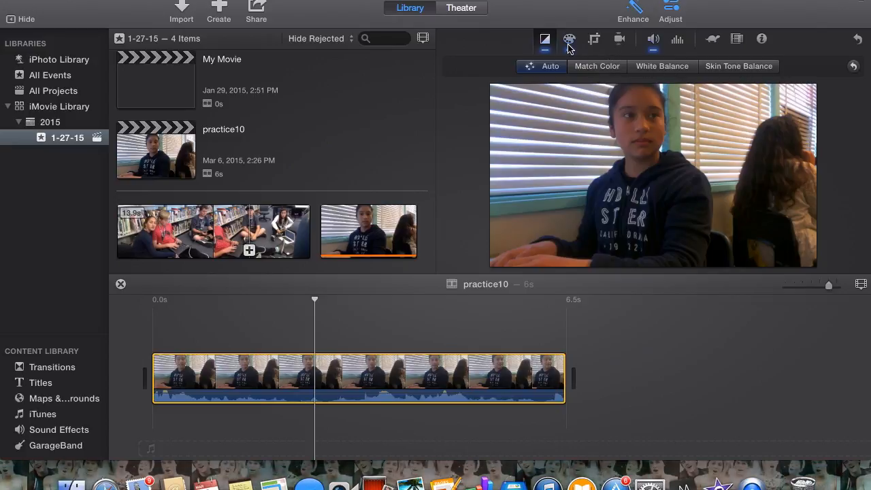
Step: Shift the clip's colour temperature toward warm in Color Correction
click(570, 38)
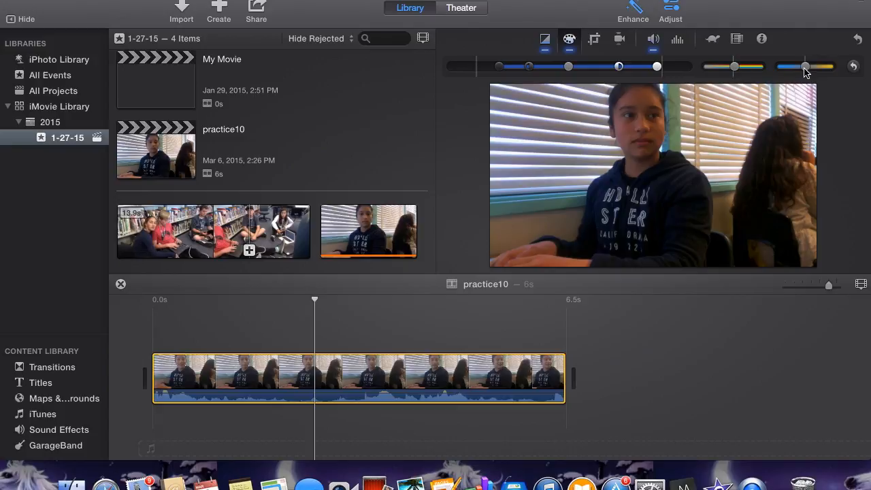
drag(806, 65, 817, 65)
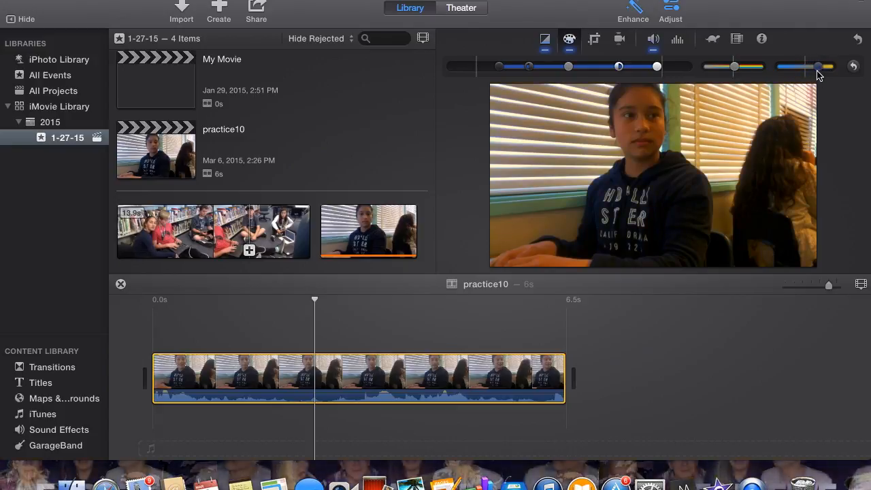
Step: Enable 'Lower volume of other clips' in the clip's volume settings
click(654, 38)
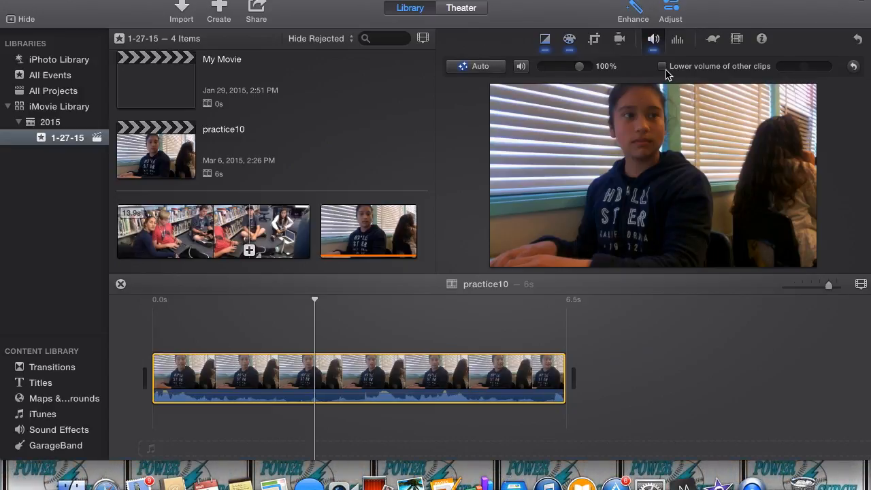
click(660, 65)
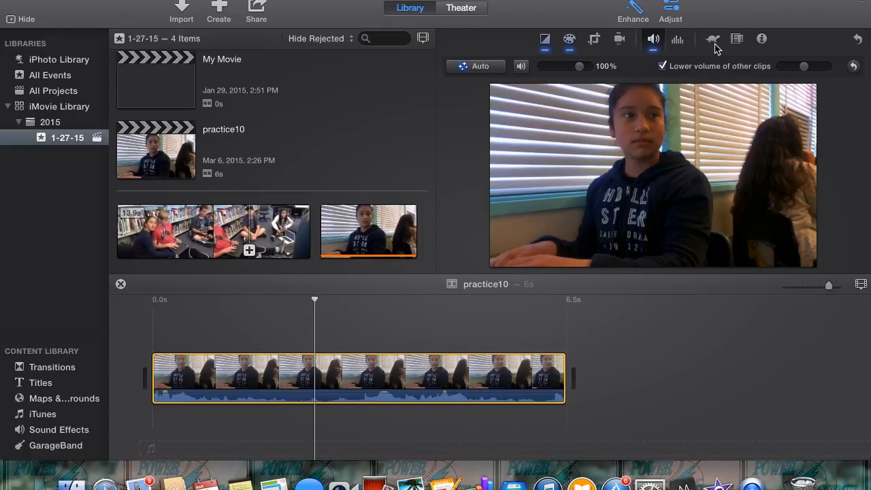
mouse_move(564, 3)
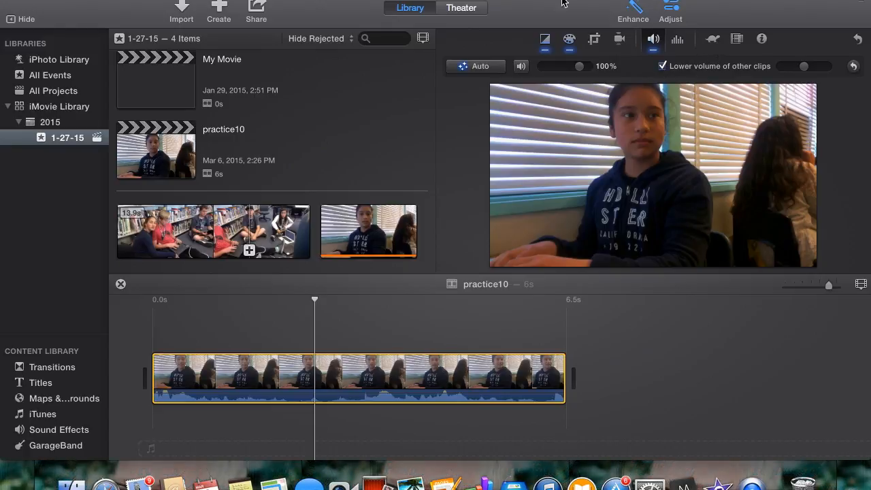